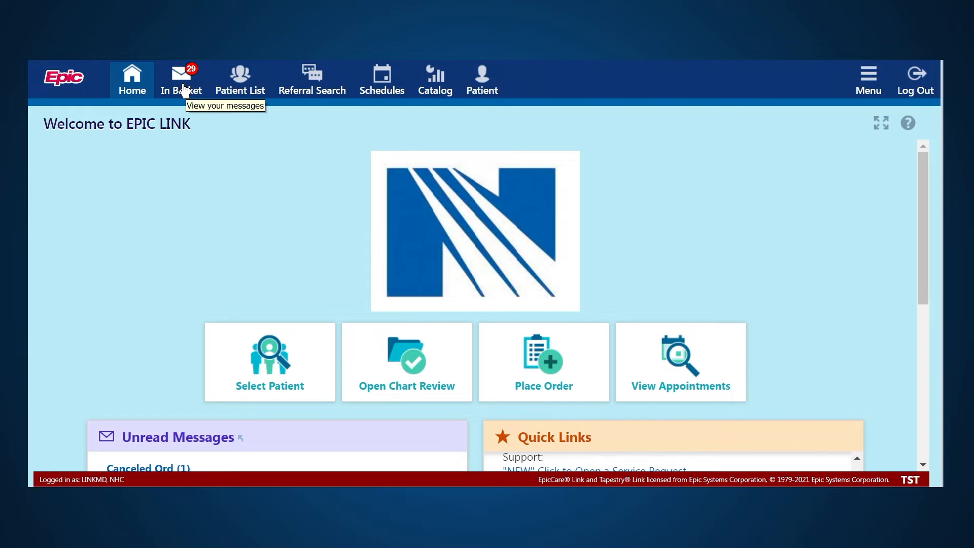
pyautogui.moveTo(230, 95)
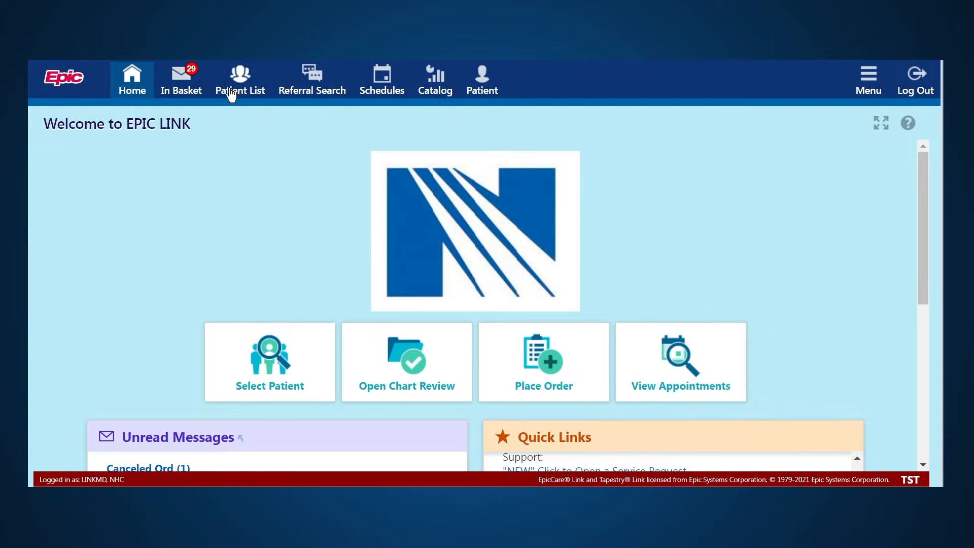
pyautogui.moveTo(193, 86)
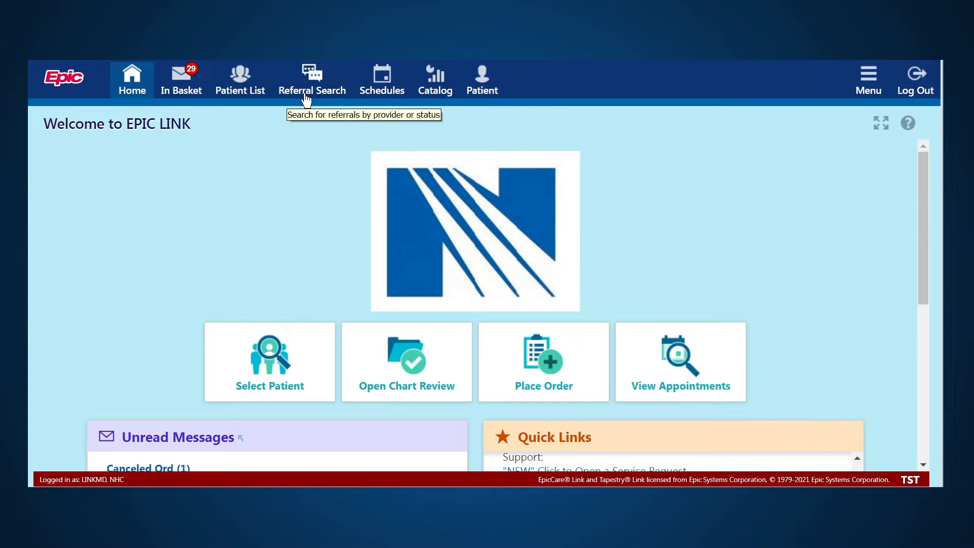
pyautogui.moveTo(429, 92)
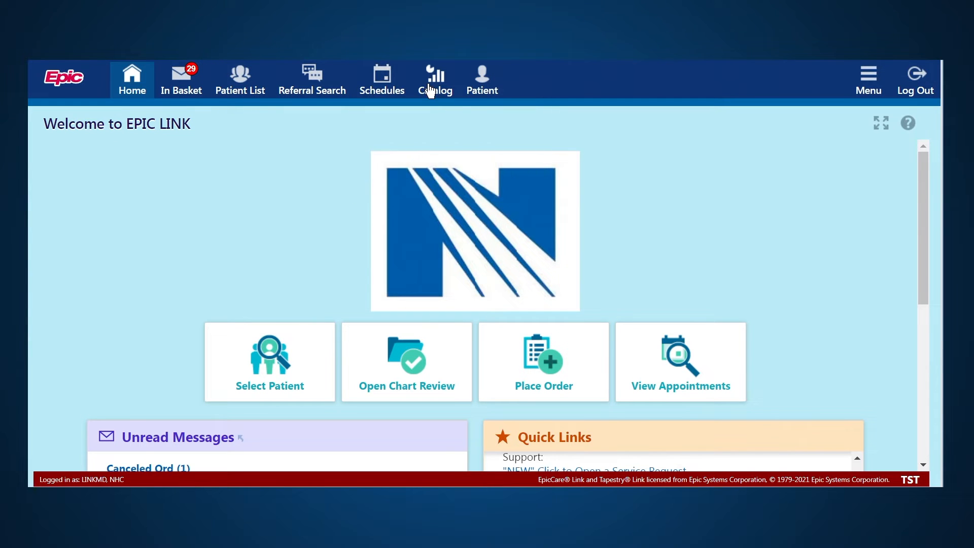
# Open the In Basket to show My Messages and its folder message counts.
pyautogui.click(483, 79)
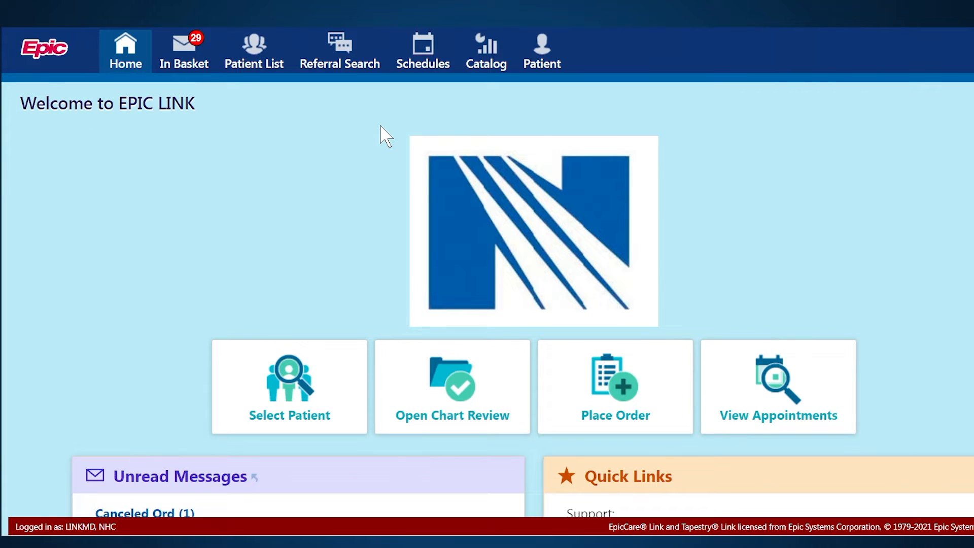
pyautogui.moveTo(398, 136)
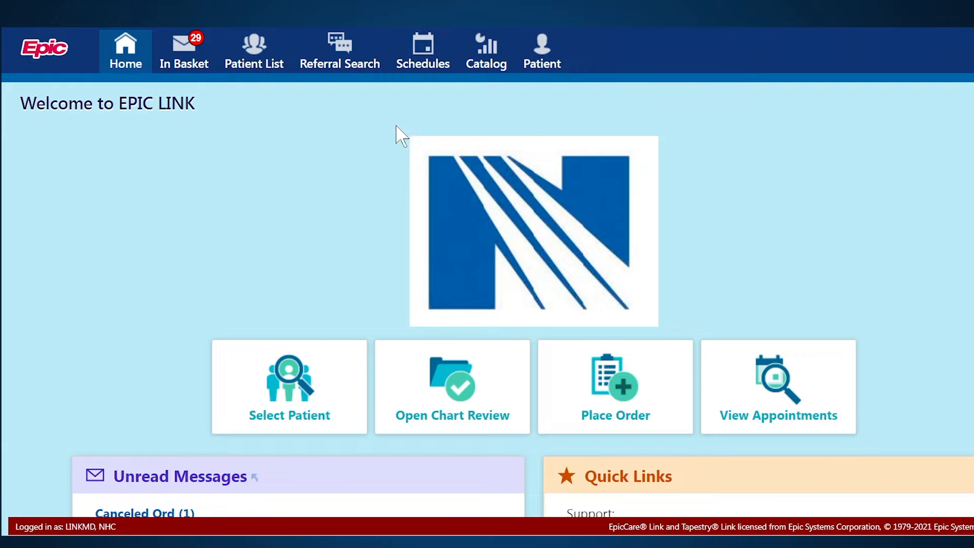
pyautogui.click(182, 48)
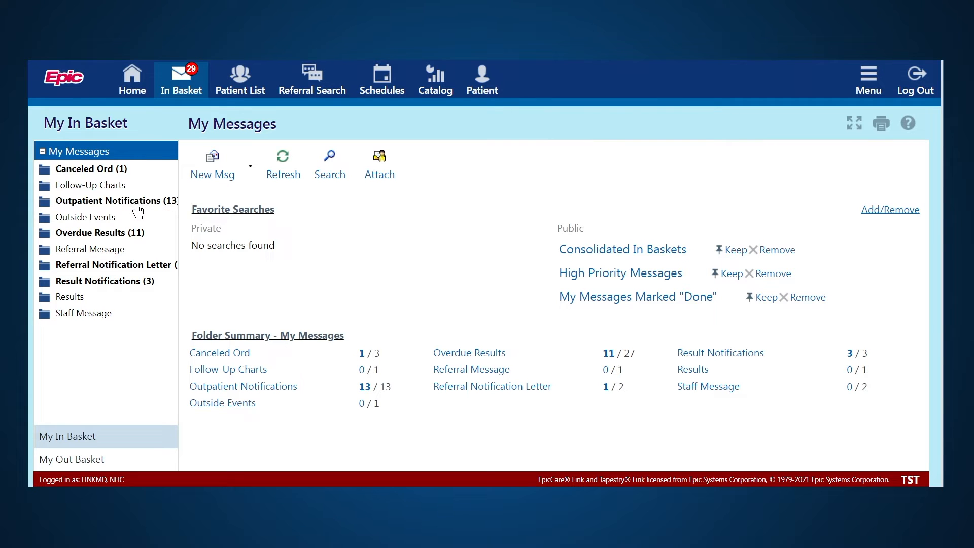
pyautogui.moveTo(124, 239)
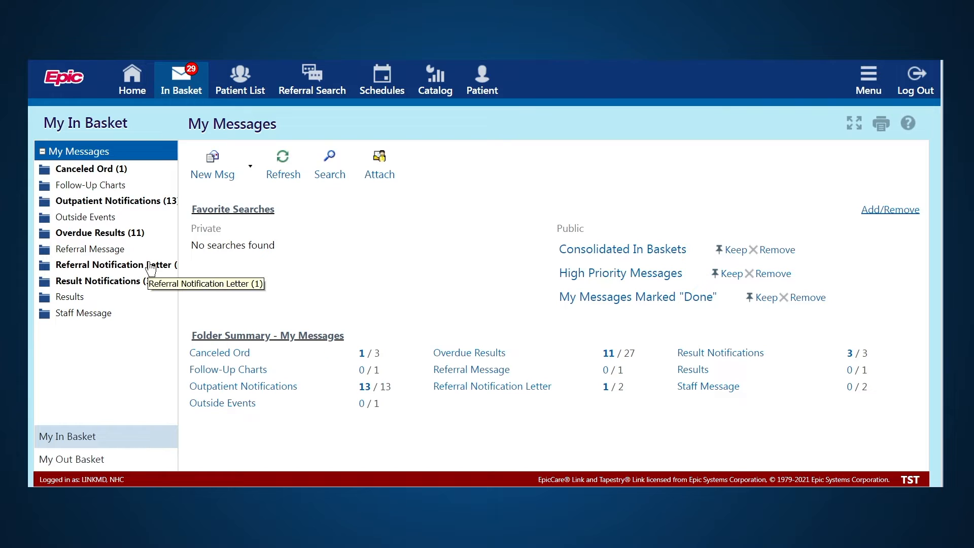
pyautogui.moveTo(152, 290)
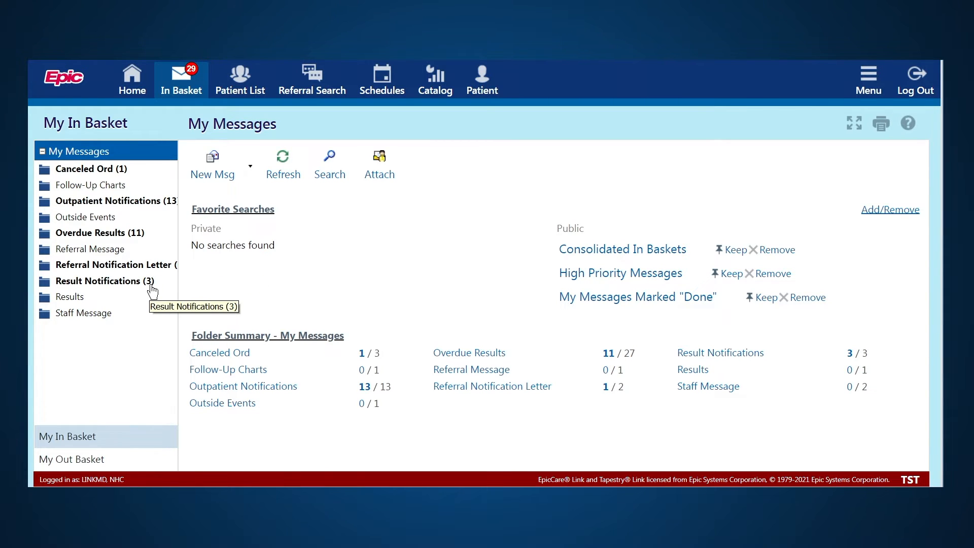
pyautogui.moveTo(150, 286)
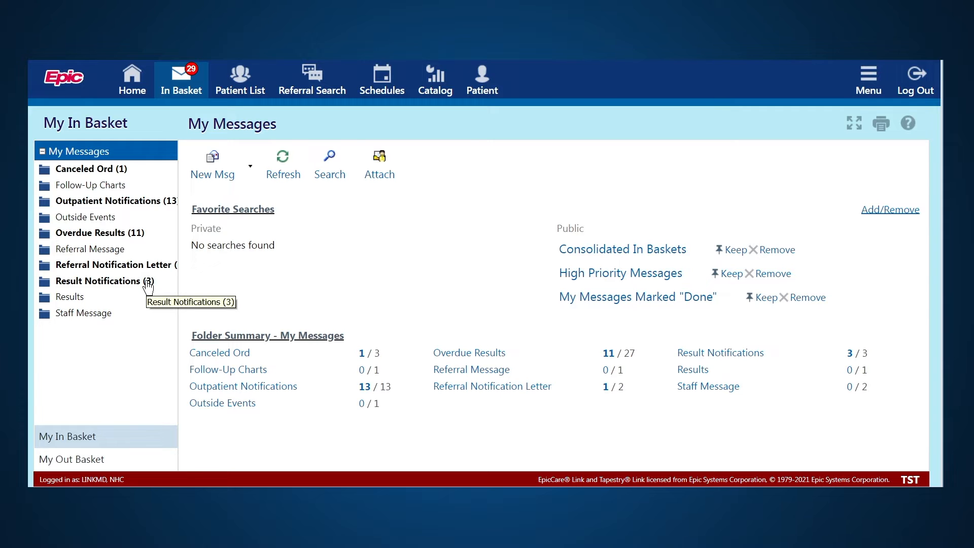
# Read the microbiology result in Result Notifications, then go to Settings from the Menu.
pyautogui.click(101, 281)
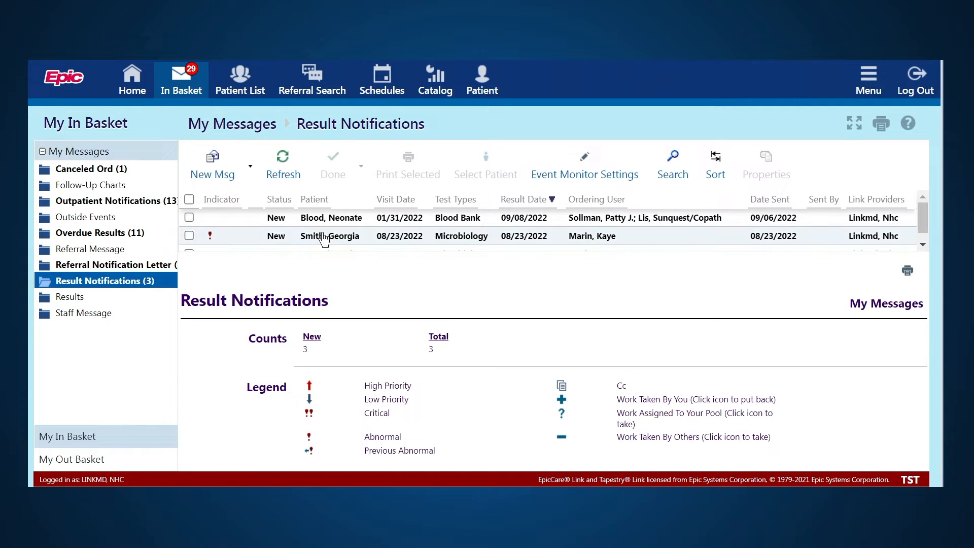
pyautogui.click(330, 236)
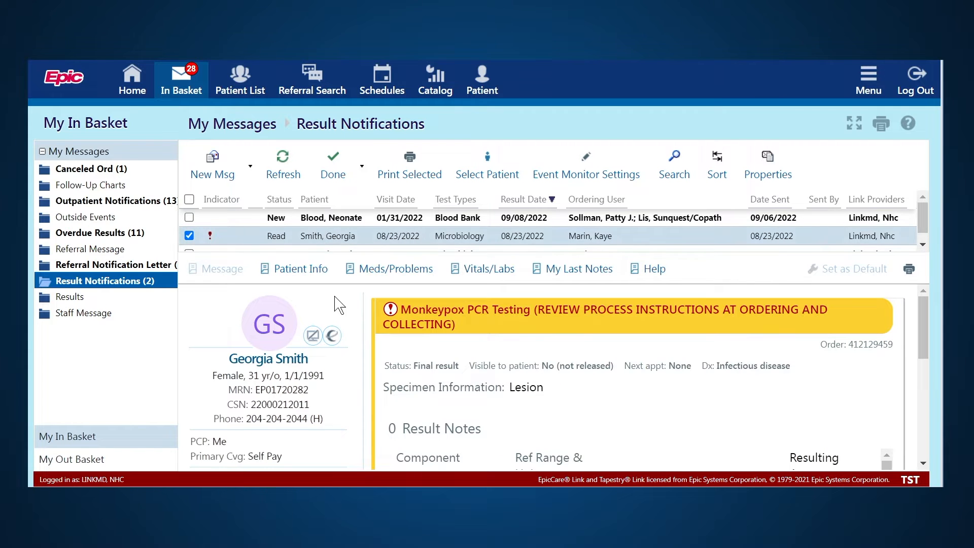
pyautogui.click(99, 280)
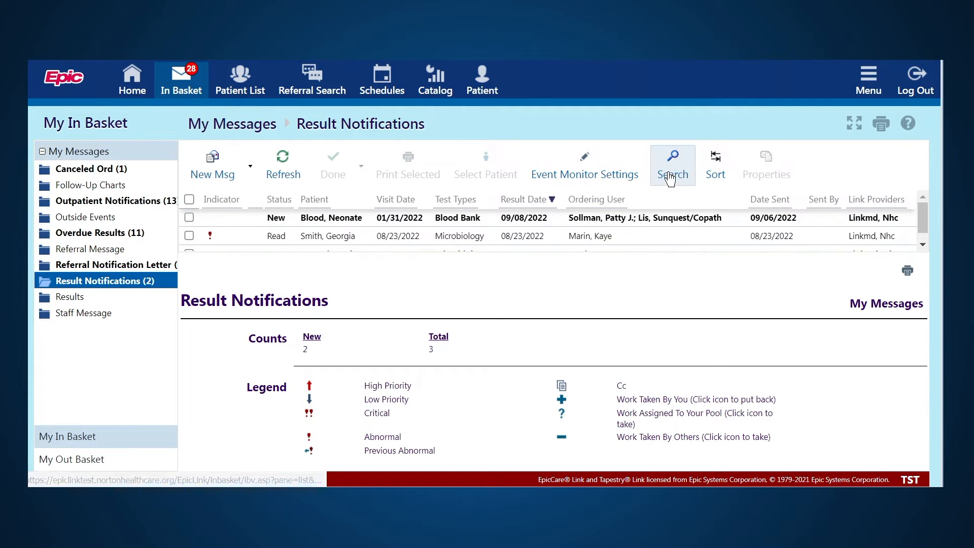
pyautogui.moveTo(870, 72)
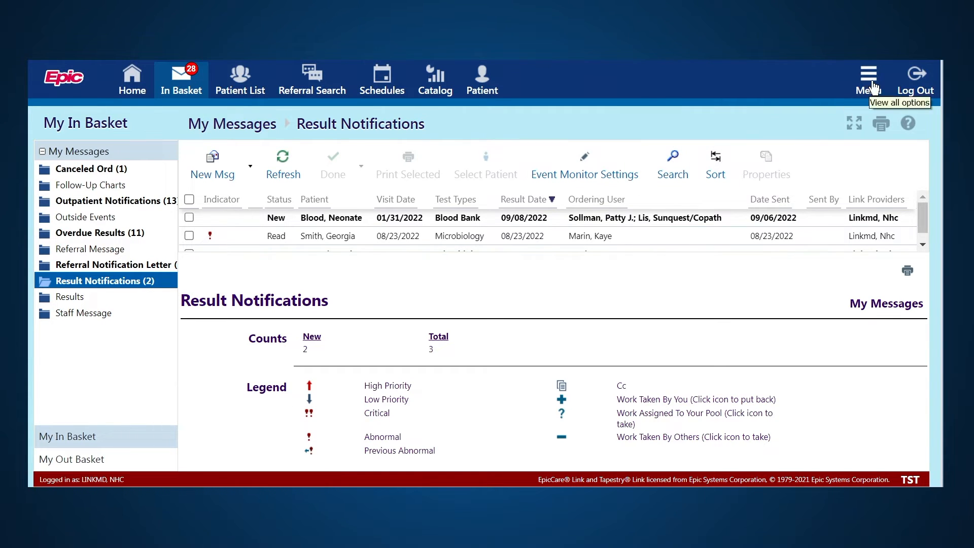
pyautogui.click(868, 72)
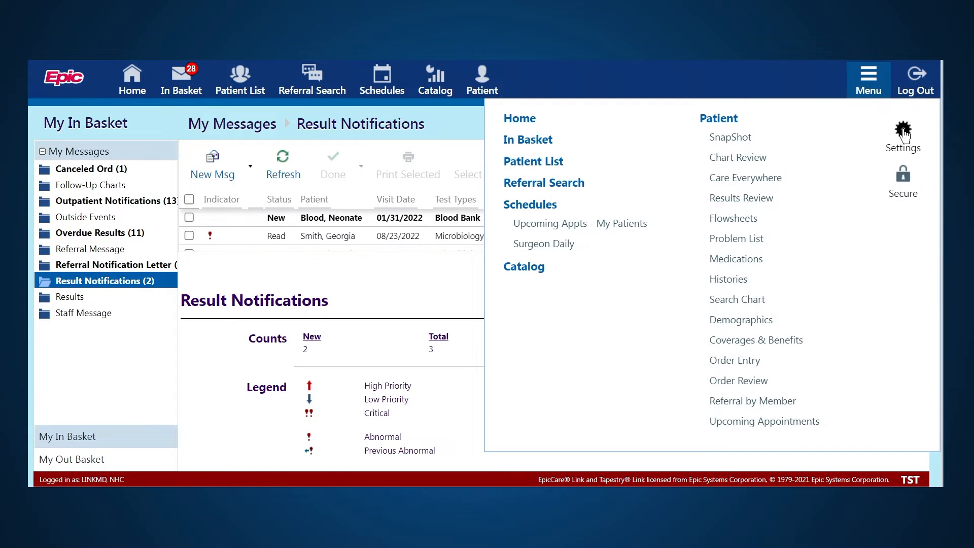
pyautogui.click(903, 130)
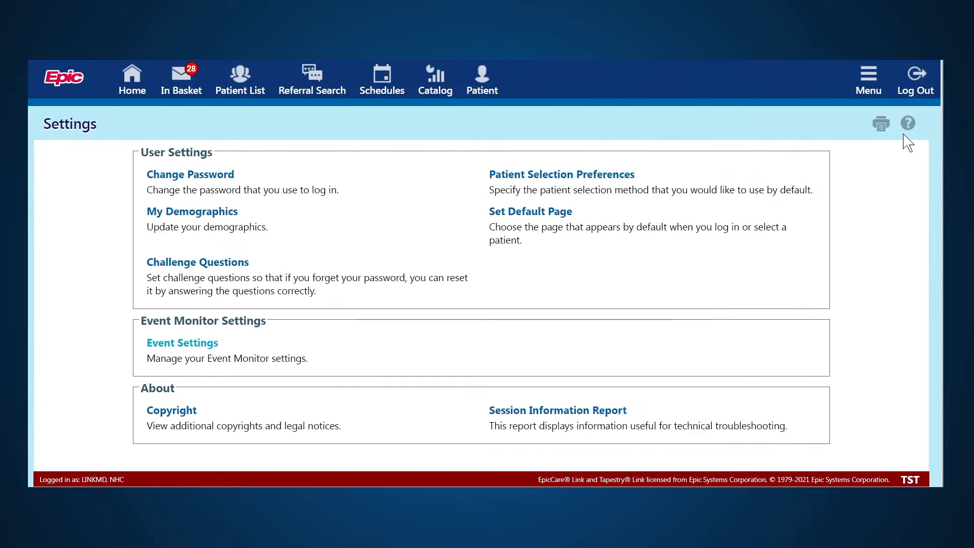
pyautogui.moveTo(197, 355)
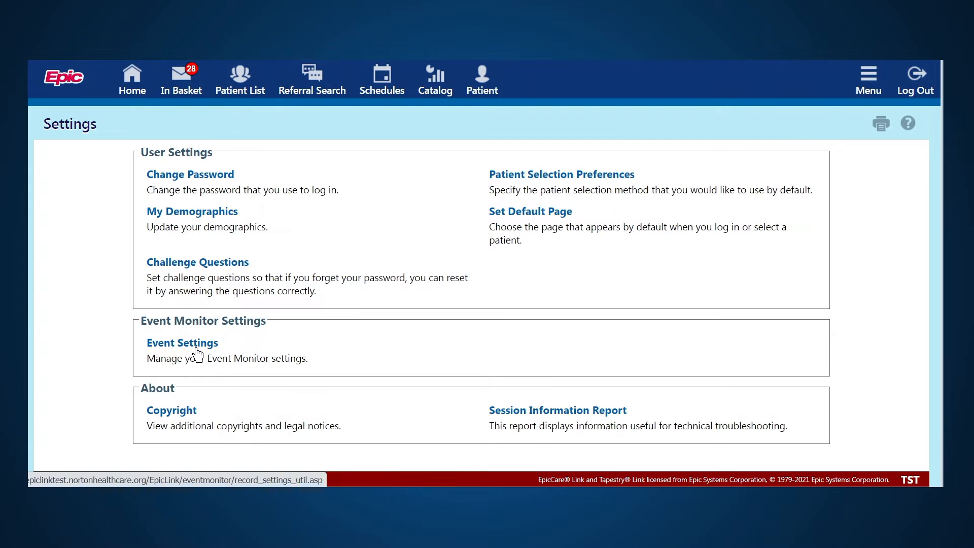
# Turn off ED Arrival notifications in Event Settings and scroll through the notification types.
pyautogui.click(182, 342)
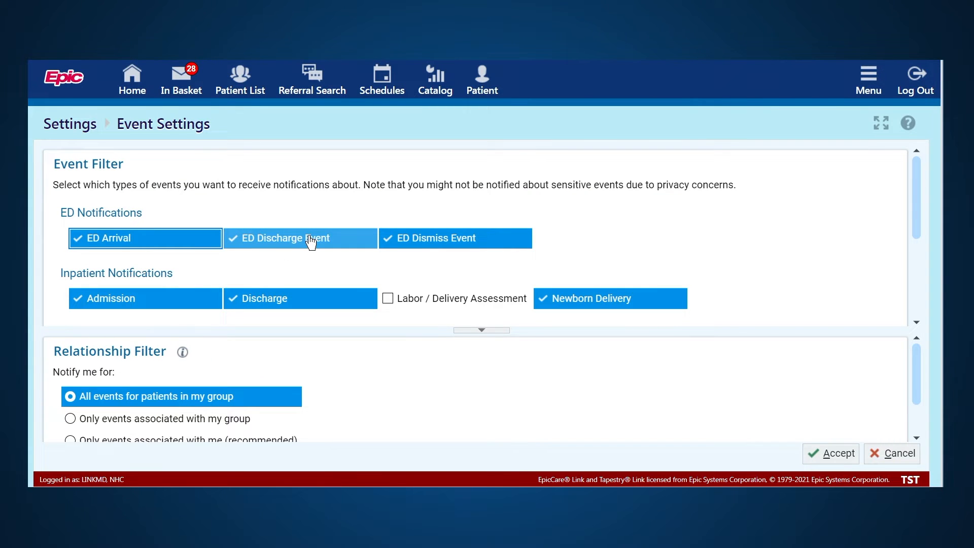
pyautogui.moveTo(169, 239)
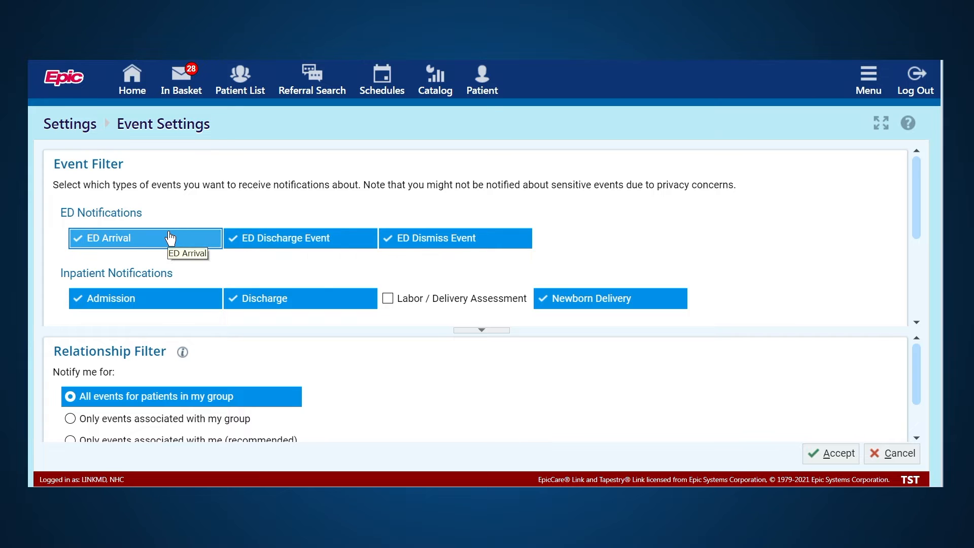
pyautogui.click(145, 238)
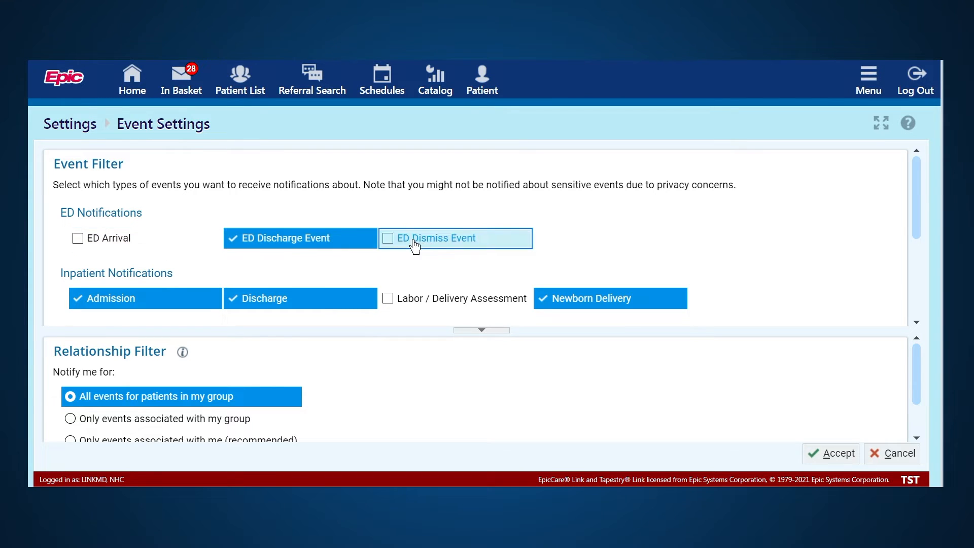
pyautogui.scroll(-3)
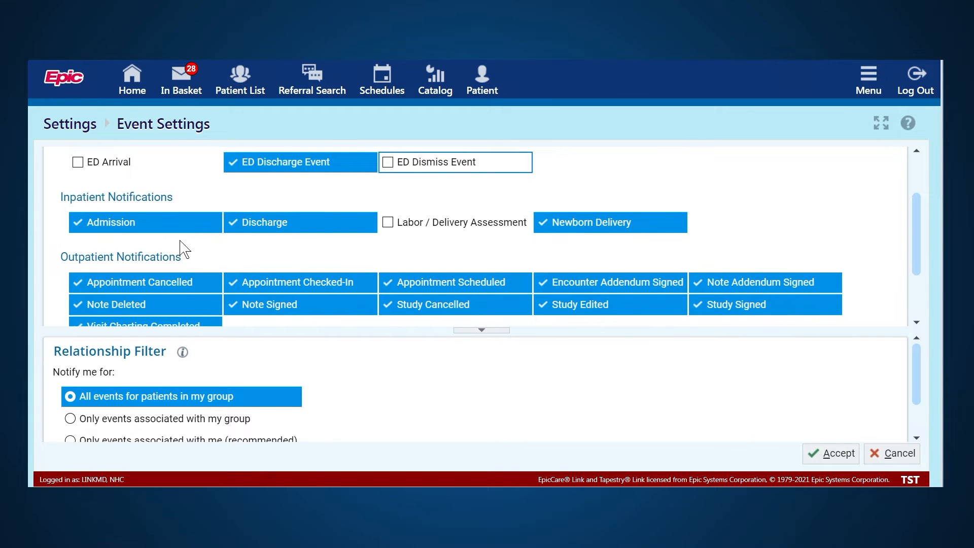
pyautogui.moveTo(163, 230)
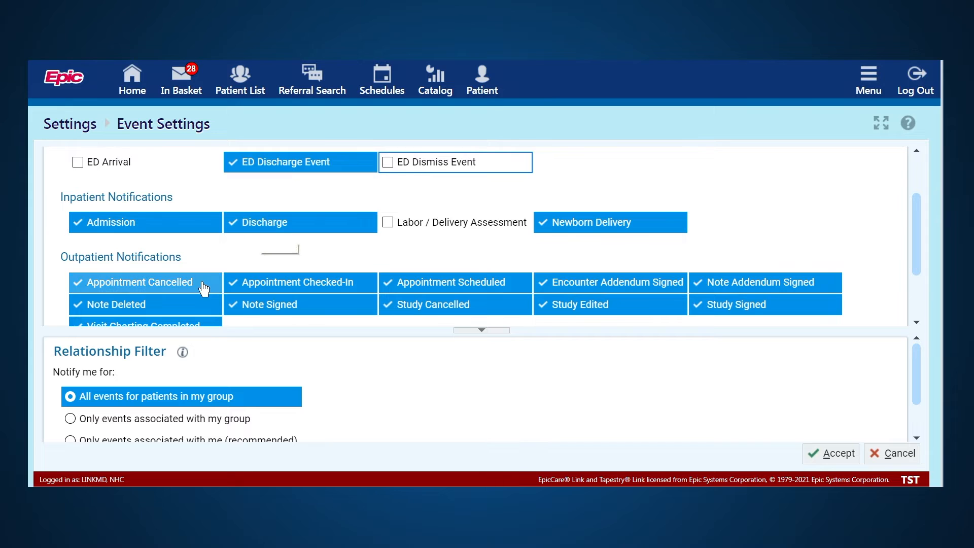
pyautogui.scroll(-3)
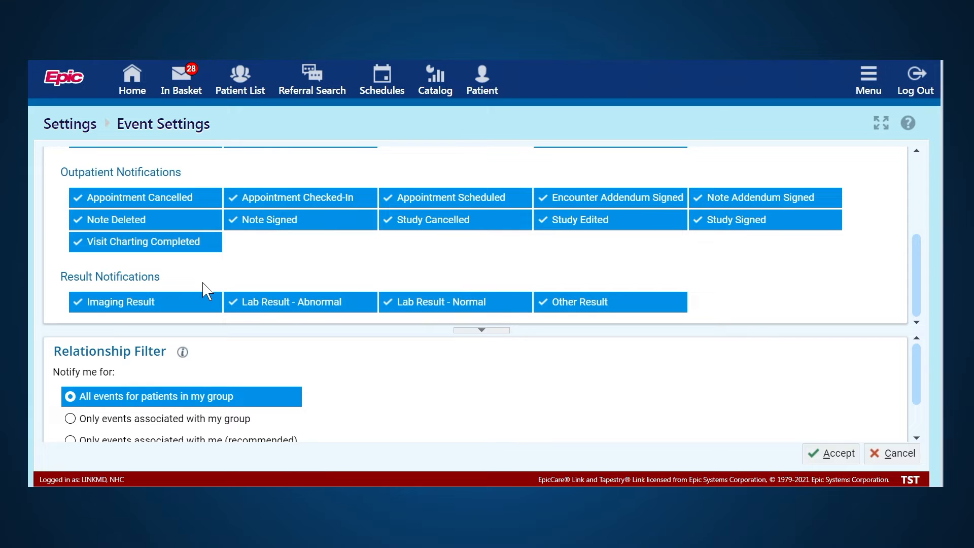
# Pick 'Only events associated with me (recommended)', then cancel back to the Welcome page.
pyautogui.click(70, 396)
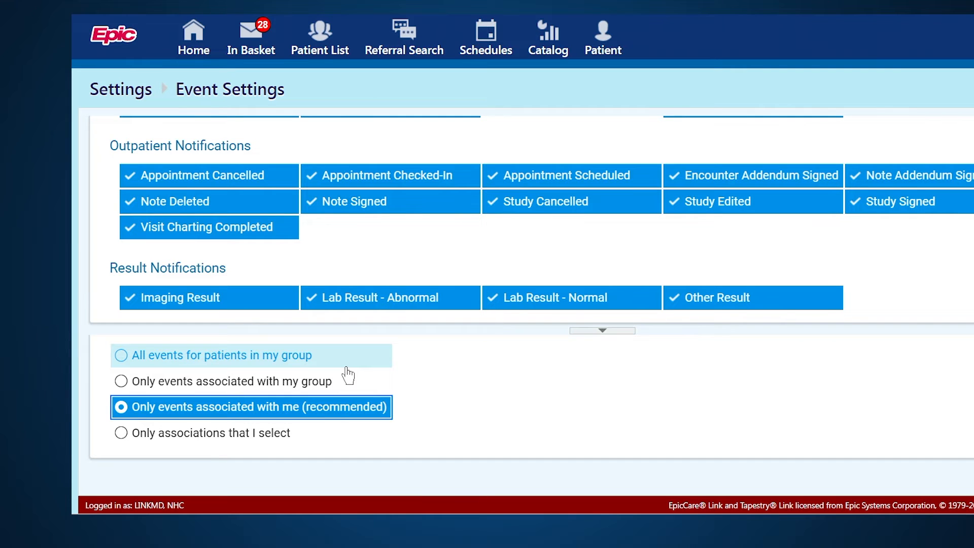
pyautogui.moveTo(348, 374)
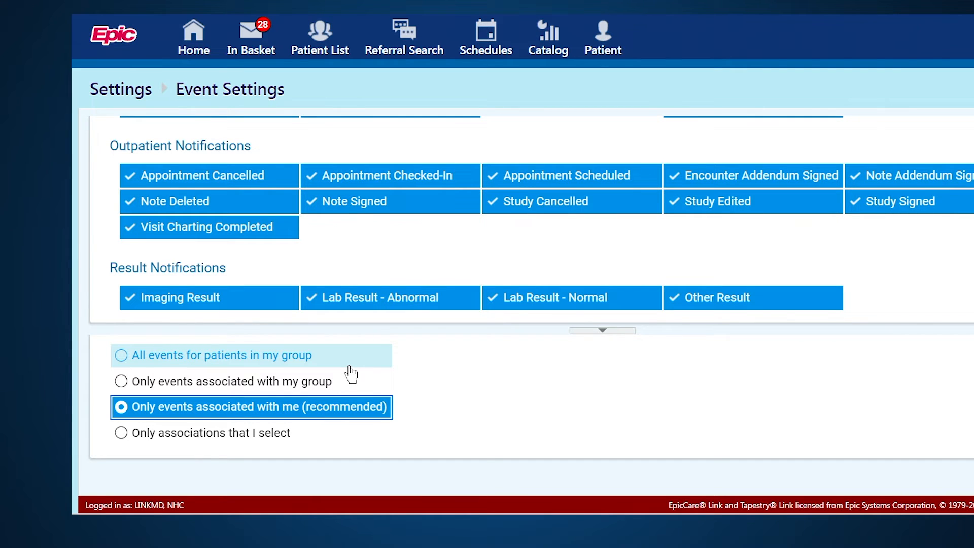
pyautogui.moveTo(347, 410)
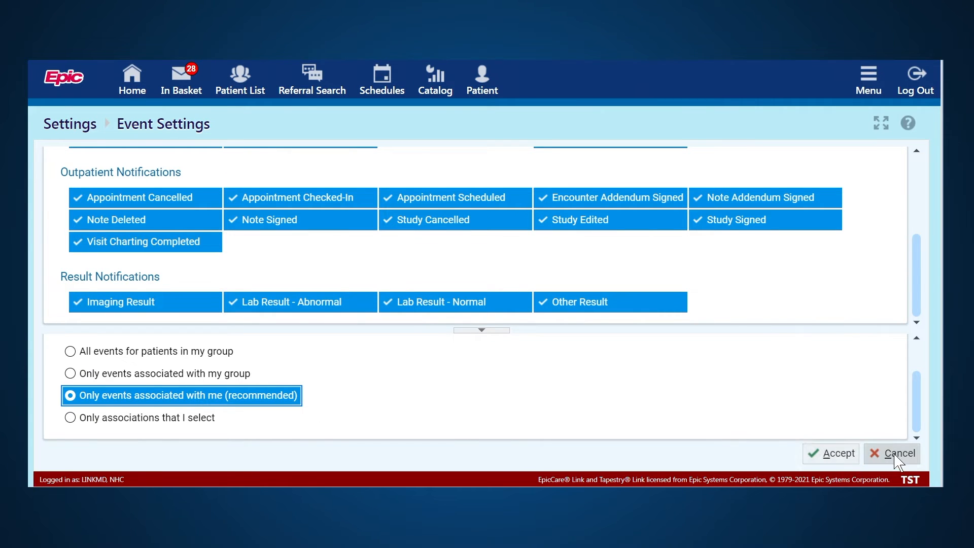
pyautogui.click(899, 453)
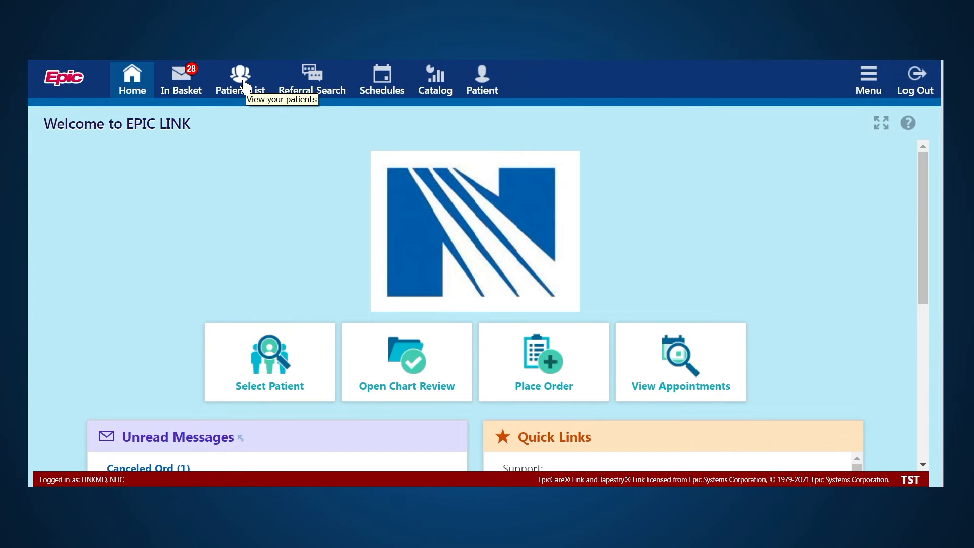
# View Norton Epic LINK Admitted Patients, return to My Patients, and open Test, Diet Coke.
pyautogui.click(240, 76)
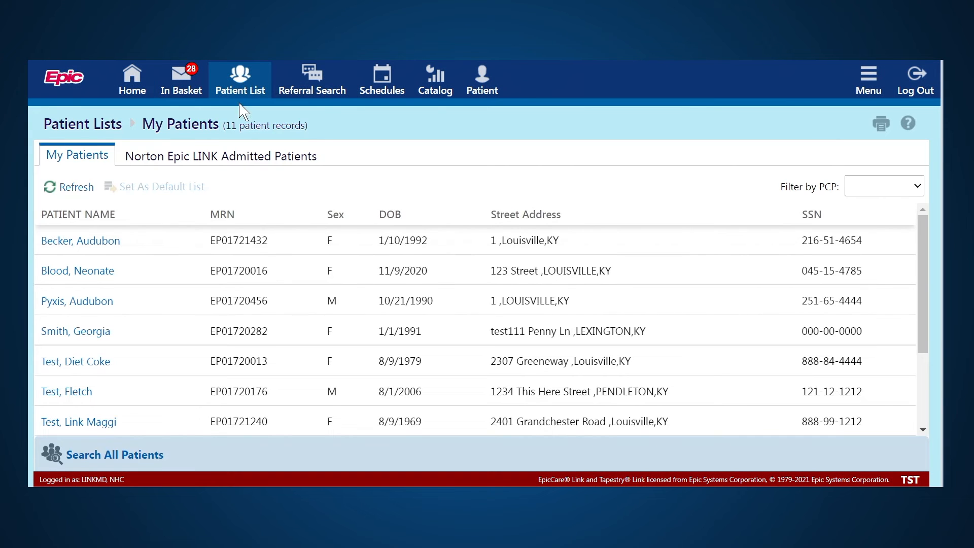
pyautogui.moveTo(167, 248)
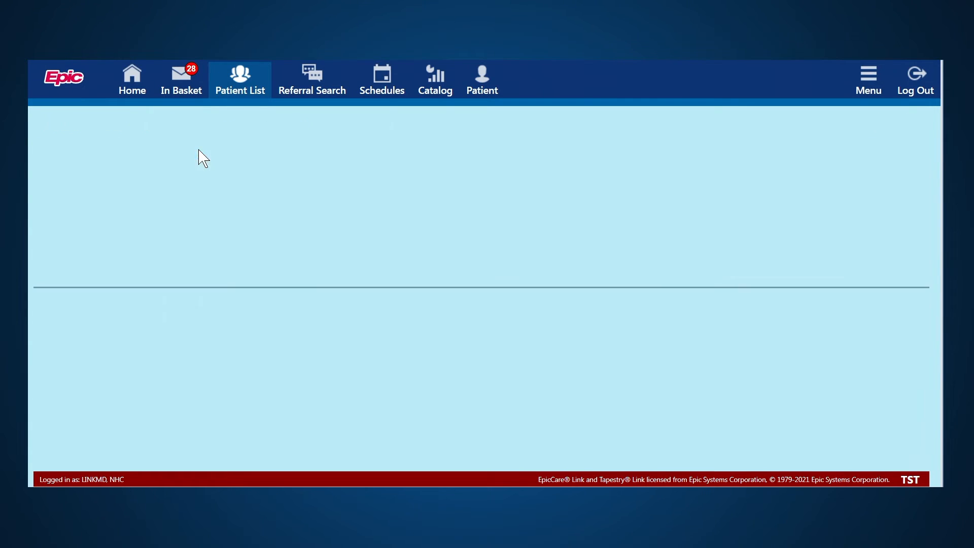
pyautogui.click(241, 80)
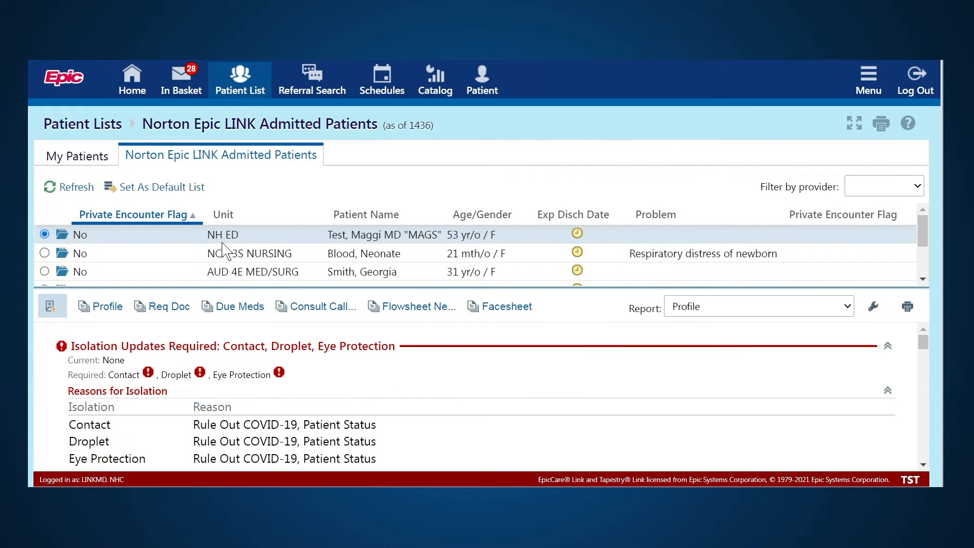
pyautogui.moveTo(234, 249)
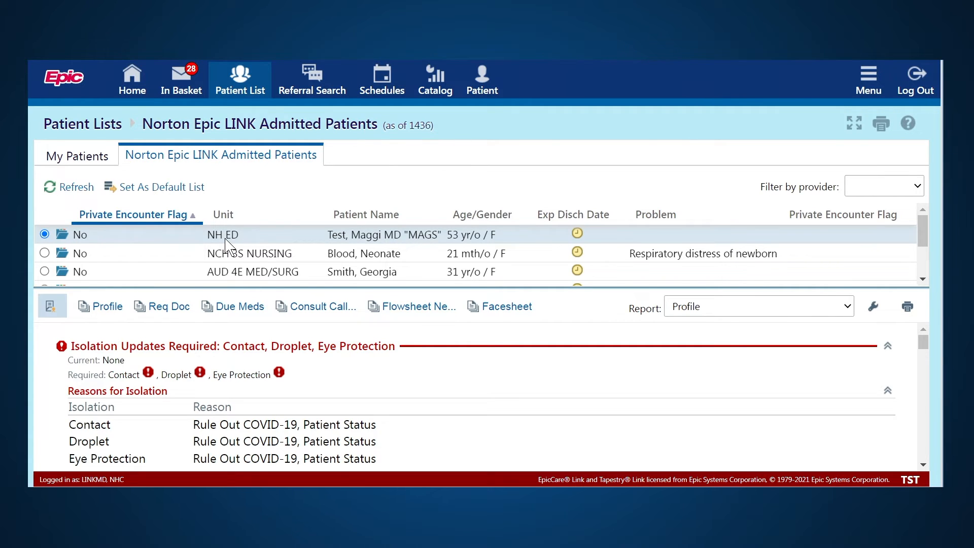
pyautogui.click(76, 155)
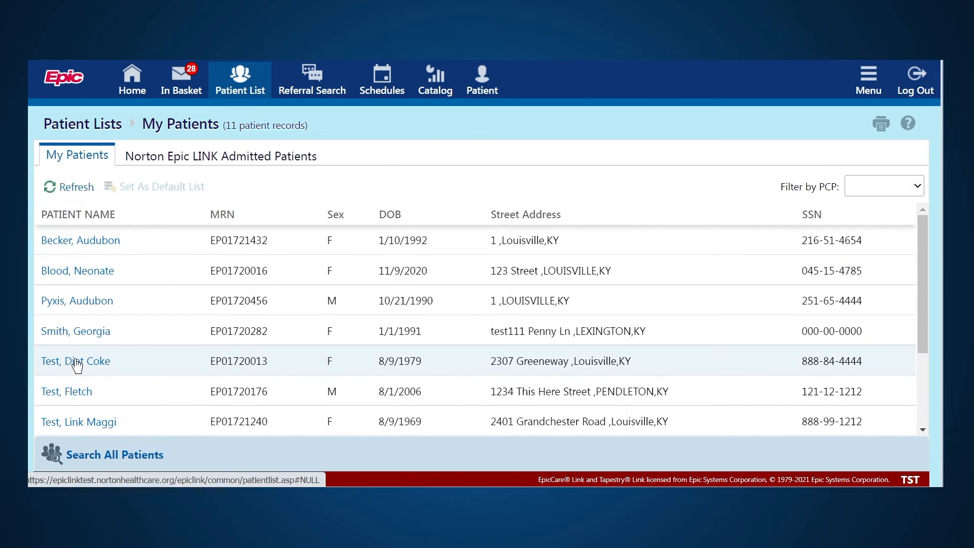
pyautogui.moveTo(76, 363)
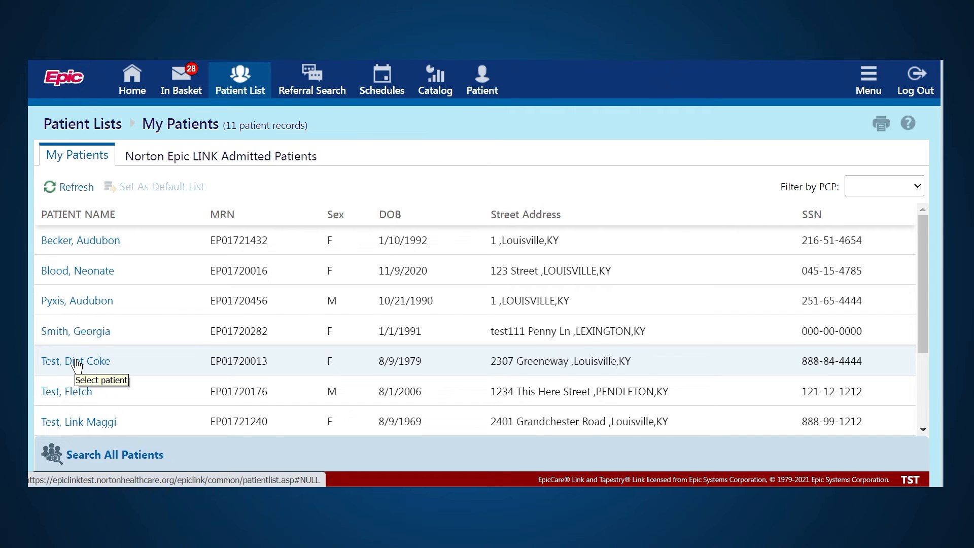
pyautogui.click(75, 362)
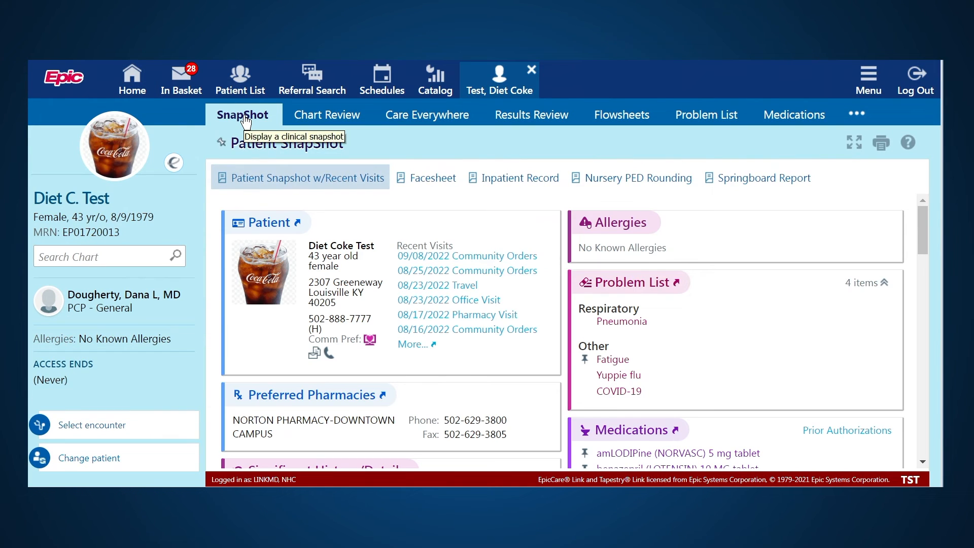
pyautogui.moveTo(513, 302)
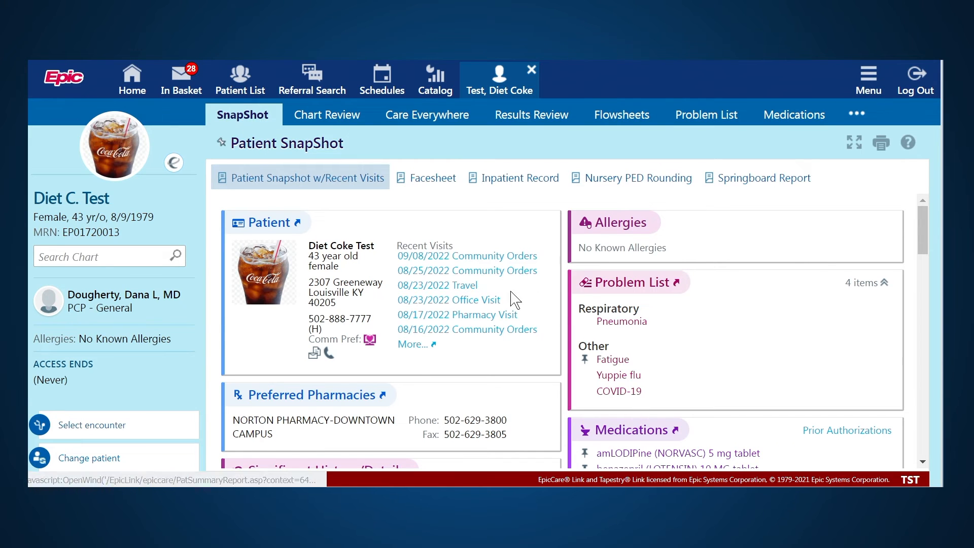
# Scroll through Diet Coke's SnapShot allergies, problems and medications, then open Chart Review.
pyautogui.scroll(-3)
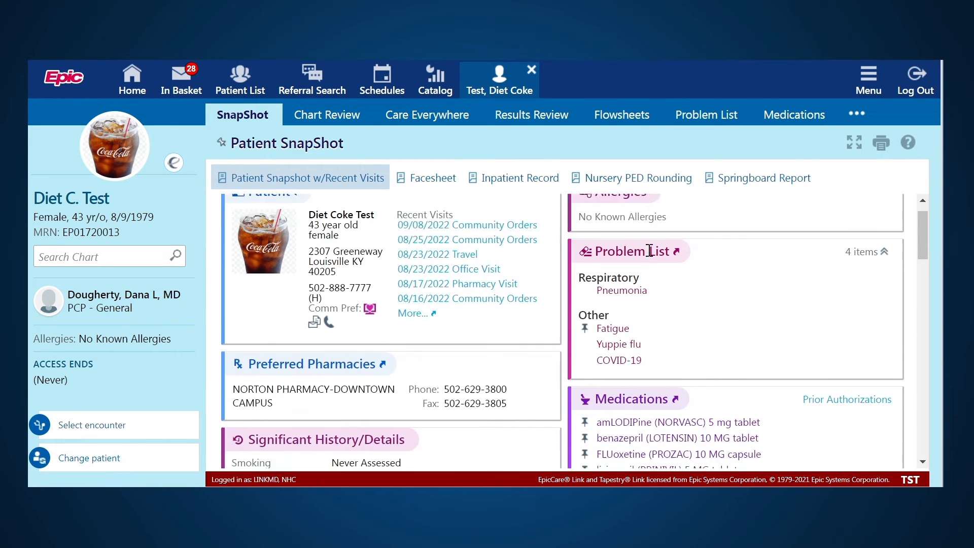
pyautogui.scroll(-3)
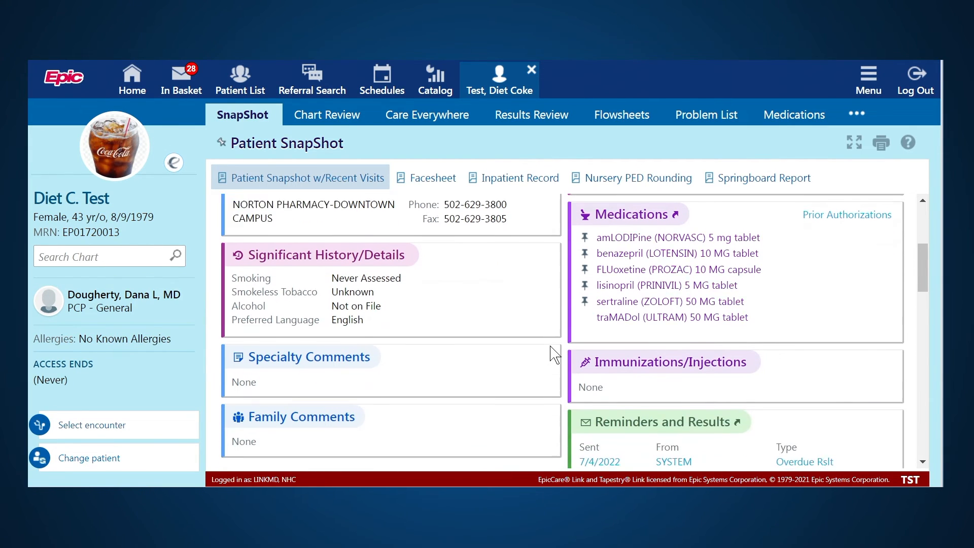
pyautogui.scroll(-3)
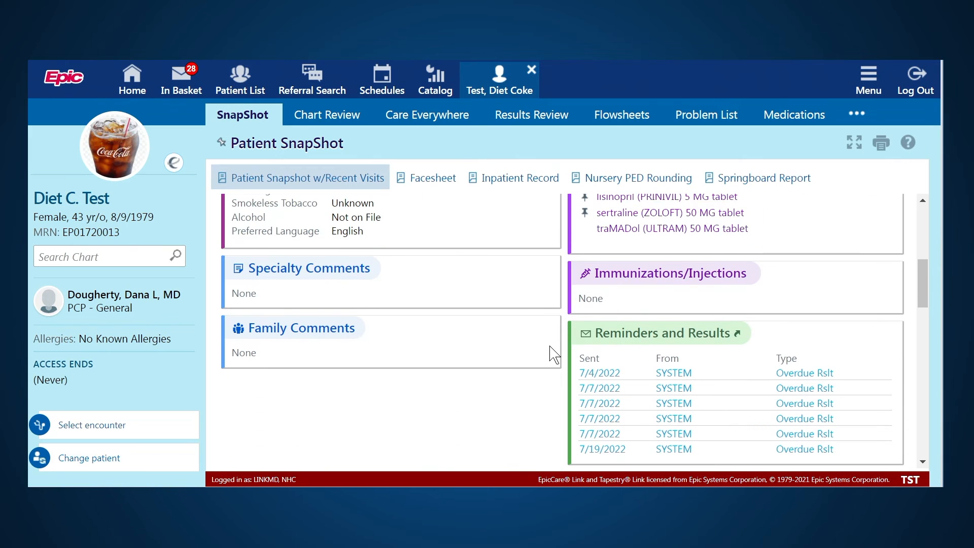
pyautogui.scroll(-3)
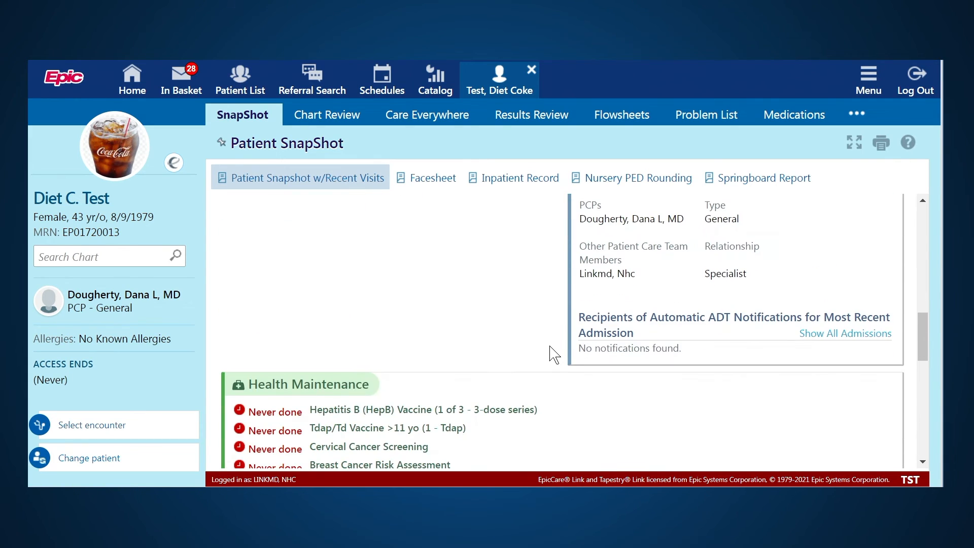
pyautogui.scroll(-3)
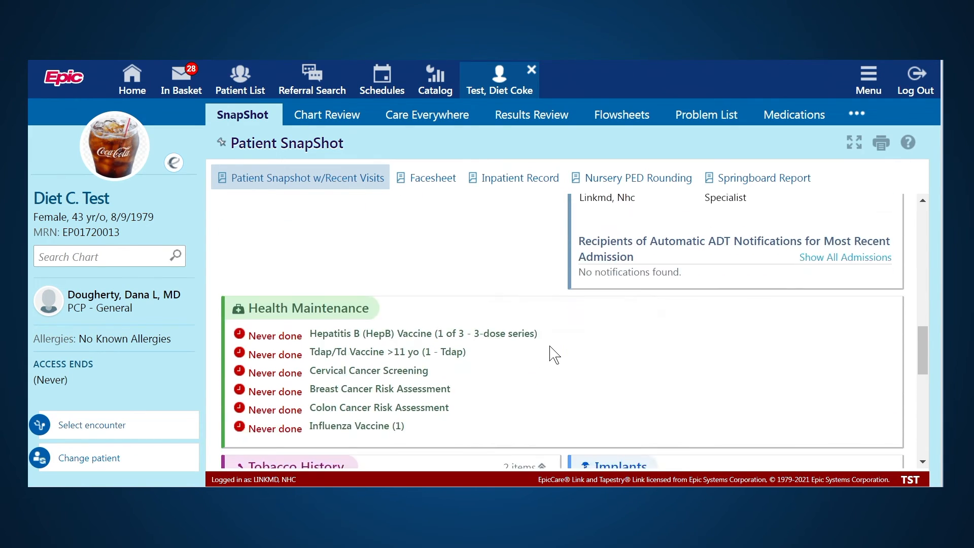
pyautogui.click(326, 114)
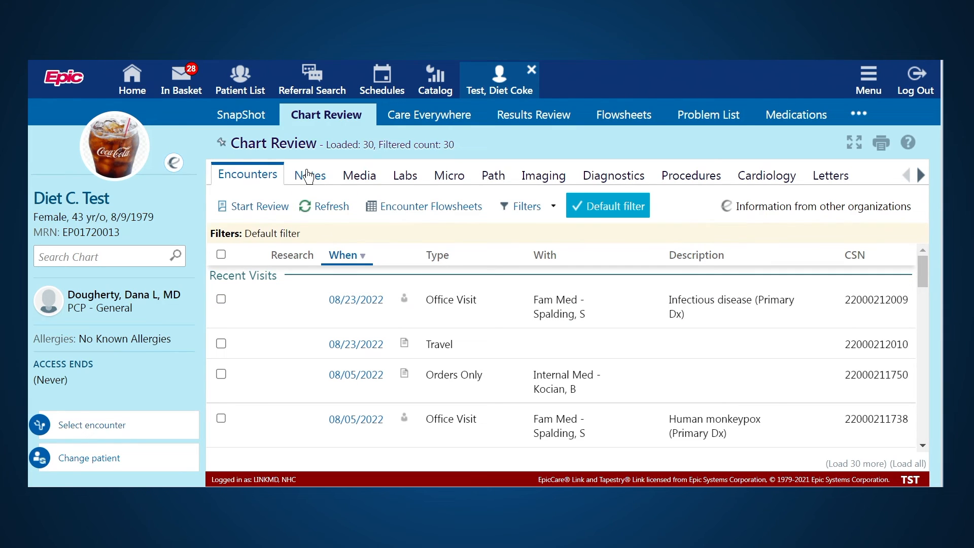
pyautogui.moveTo(381, 180)
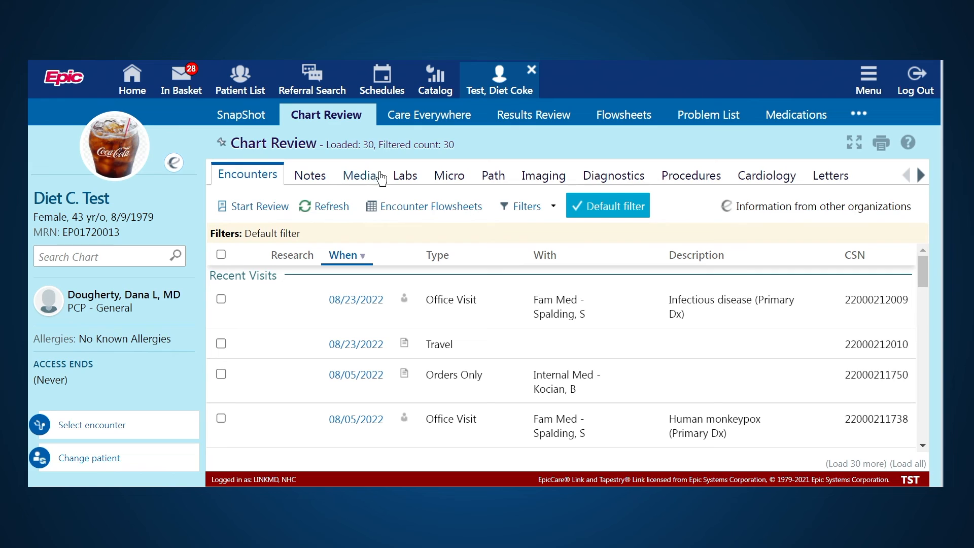
pyautogui.moveTo(549, 180)
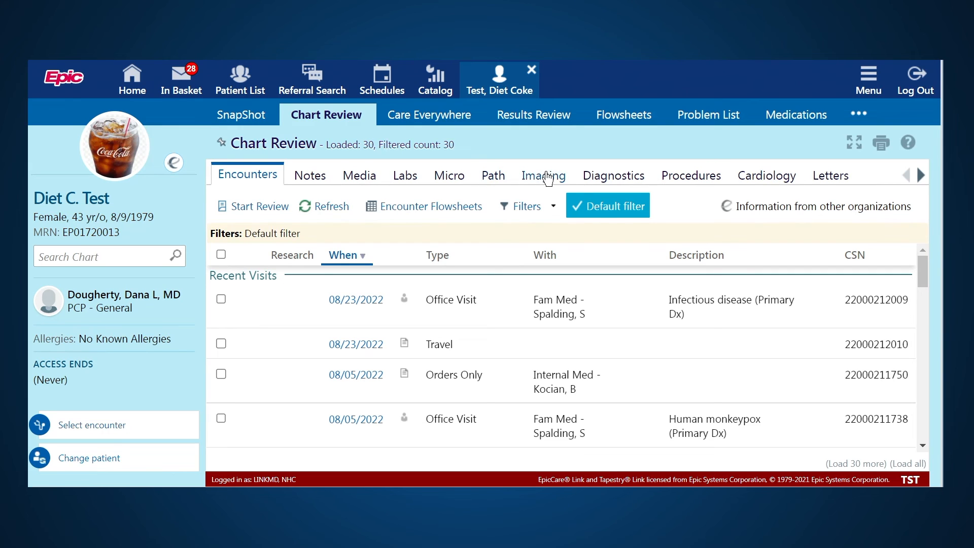
pyautogui.moveTo(638, 167)
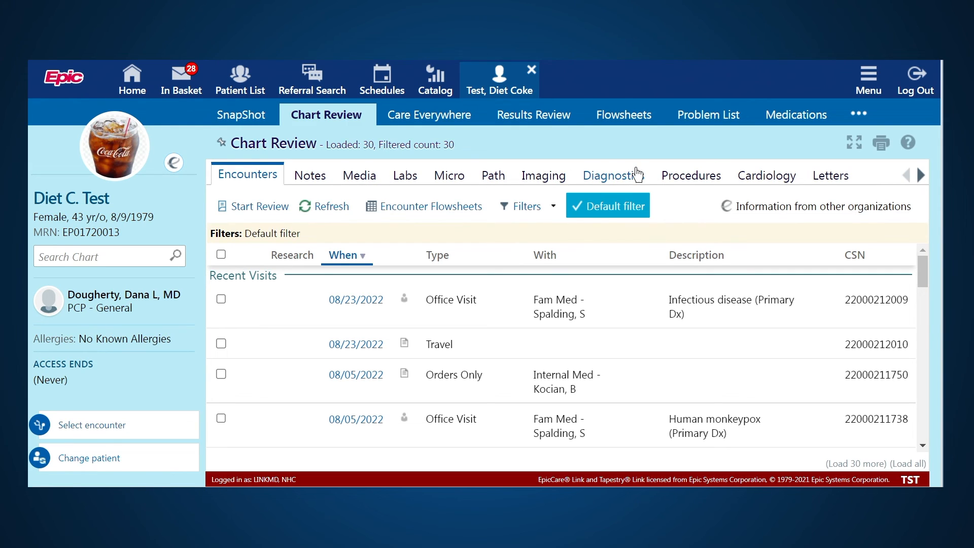